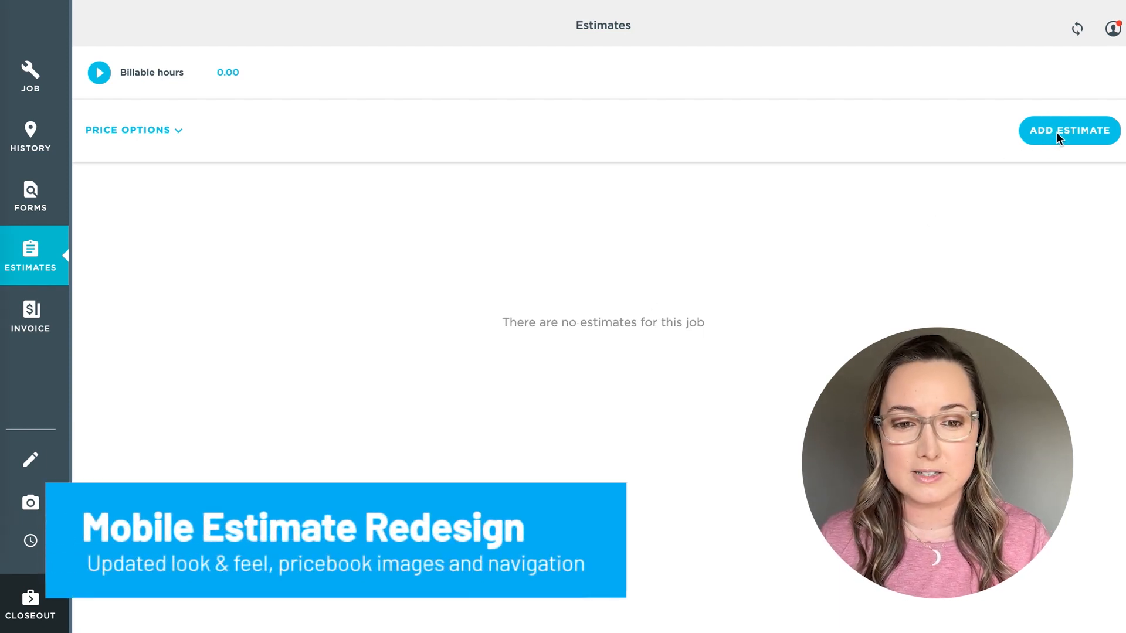
Add the two-option Mobile Estimate Redesign template, review Option 1, and return to All Estimates.
left_click(1070, 130)
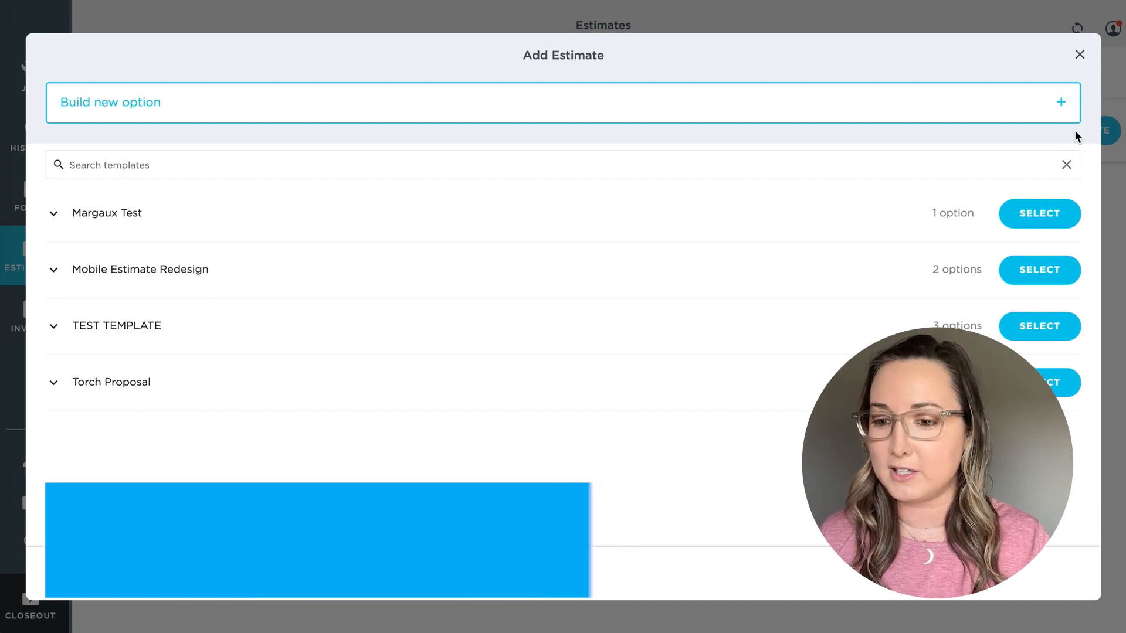
left_click(1038, 270)
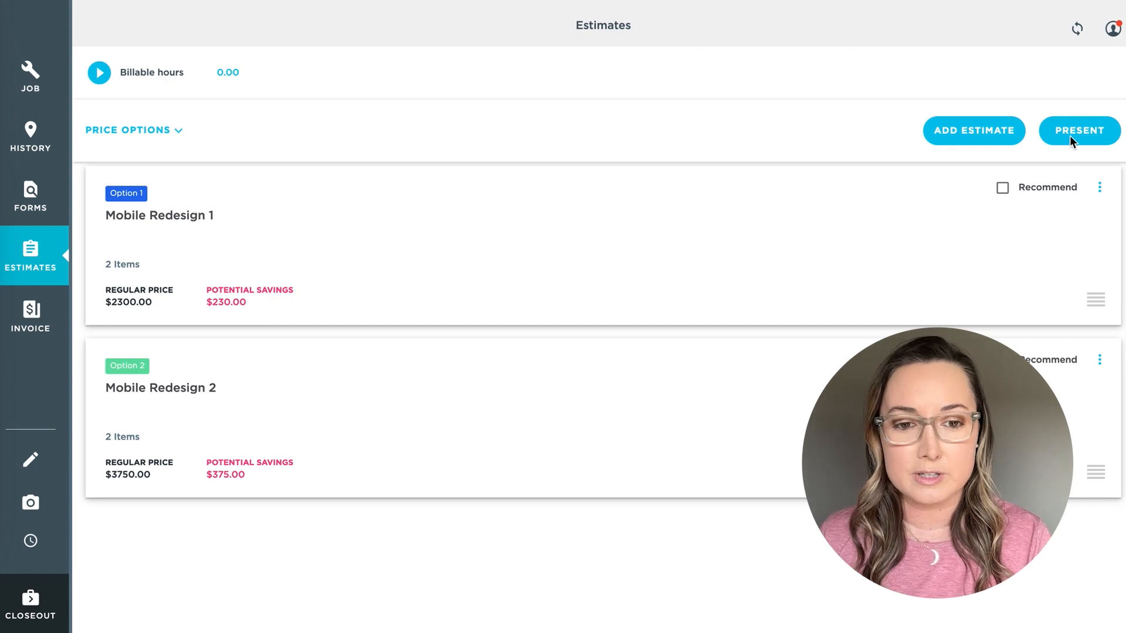
left_click(1079, 130)
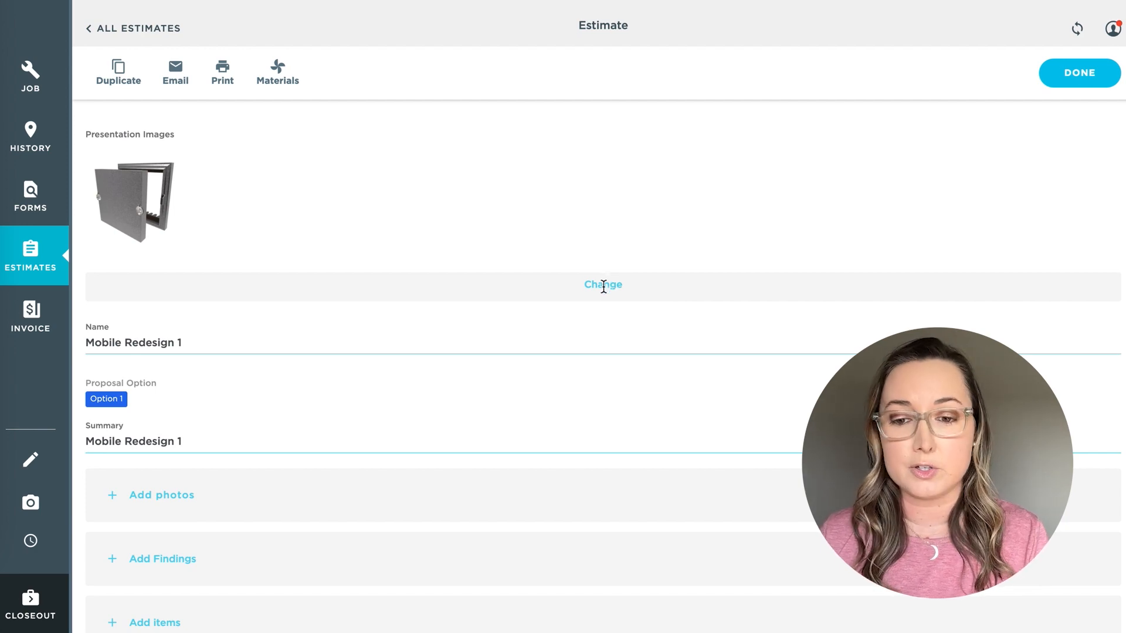
left_click(603, 284)
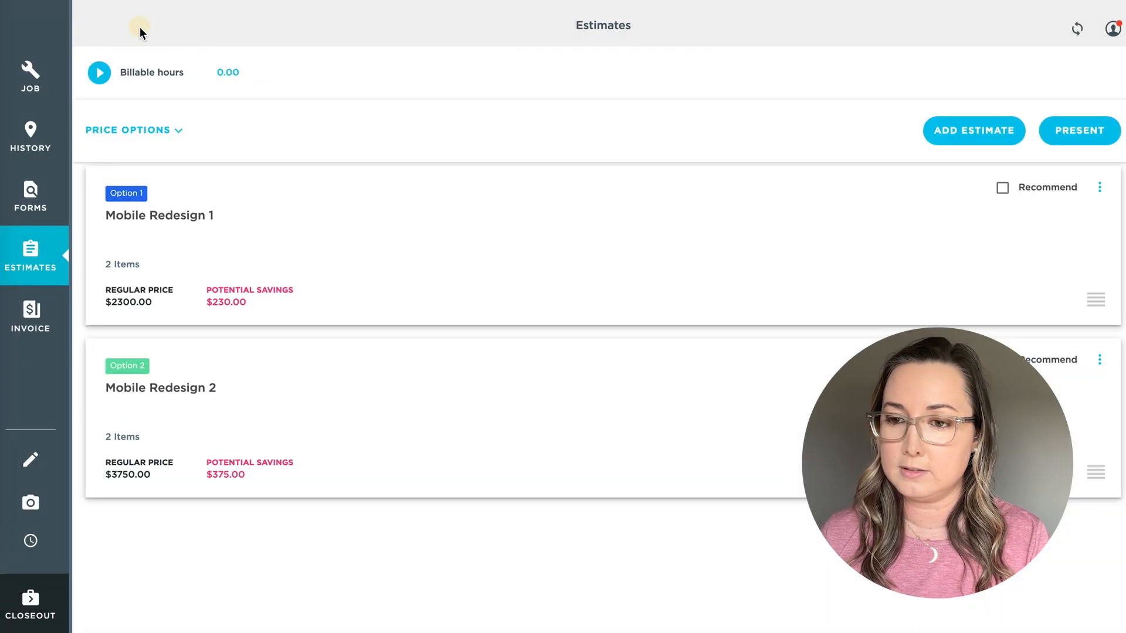
left_click(1079, 130)
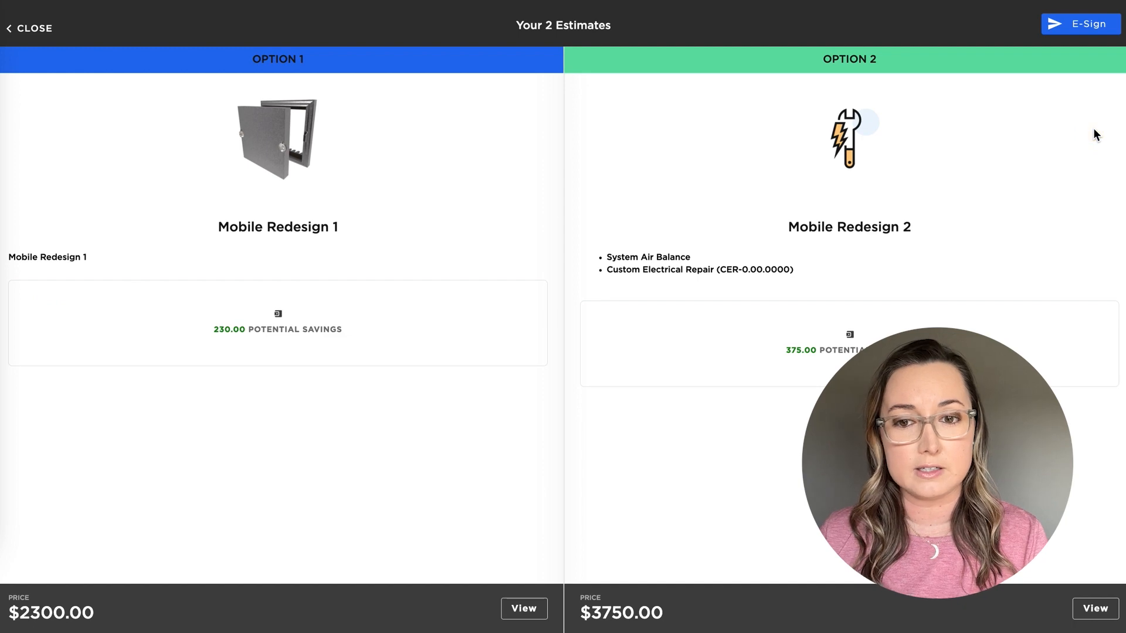
left_click(1094, 608)
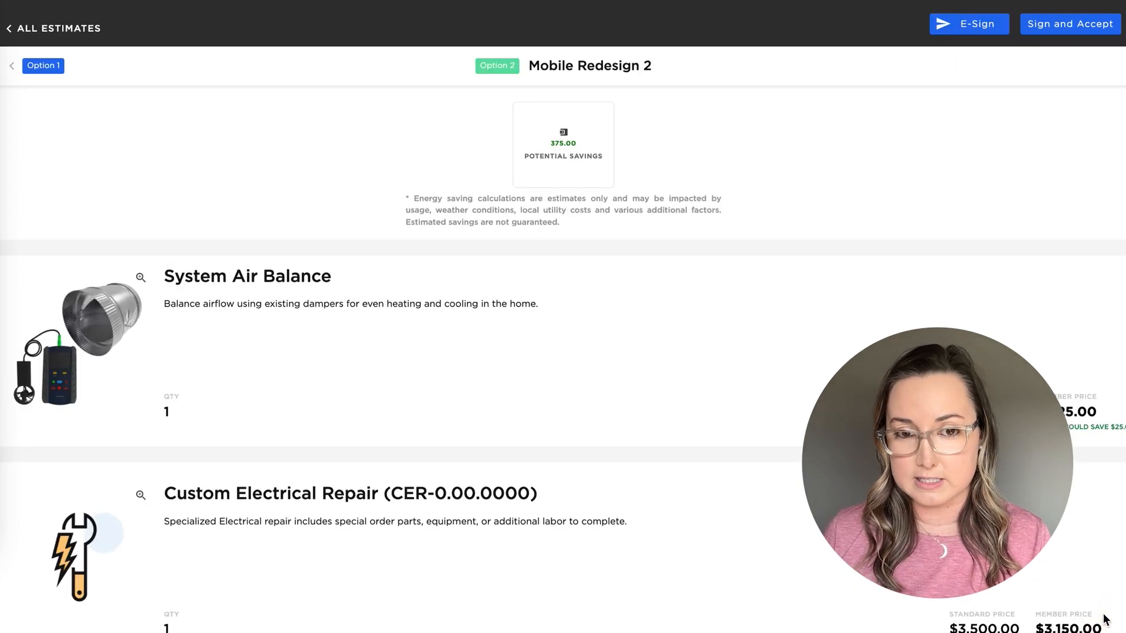
left_click(44, 66)
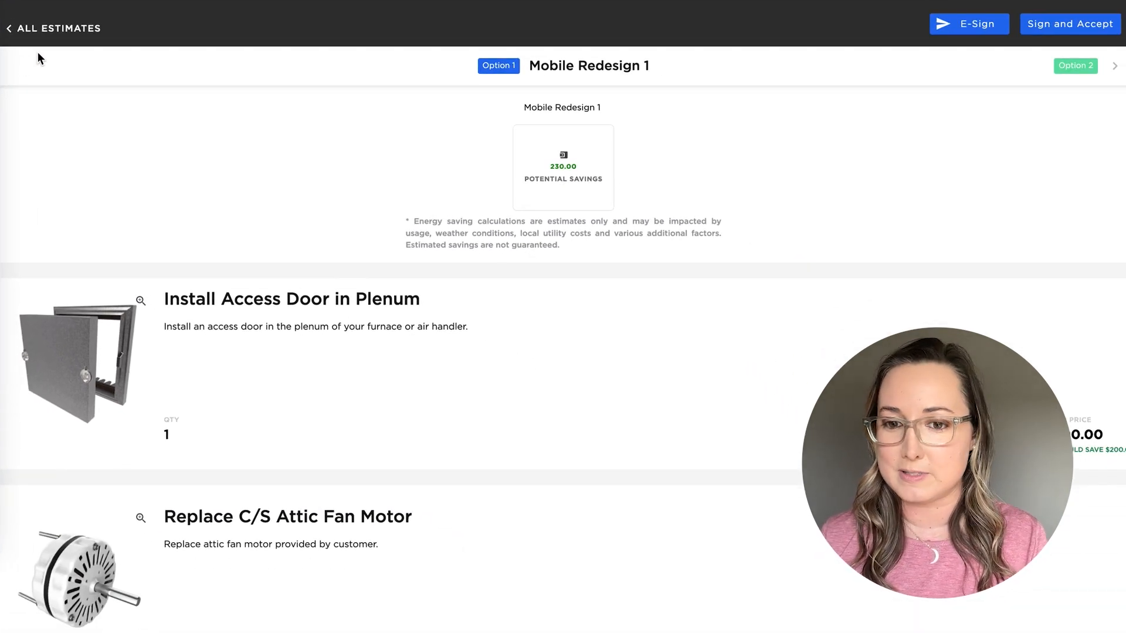
left_click(52, 28)
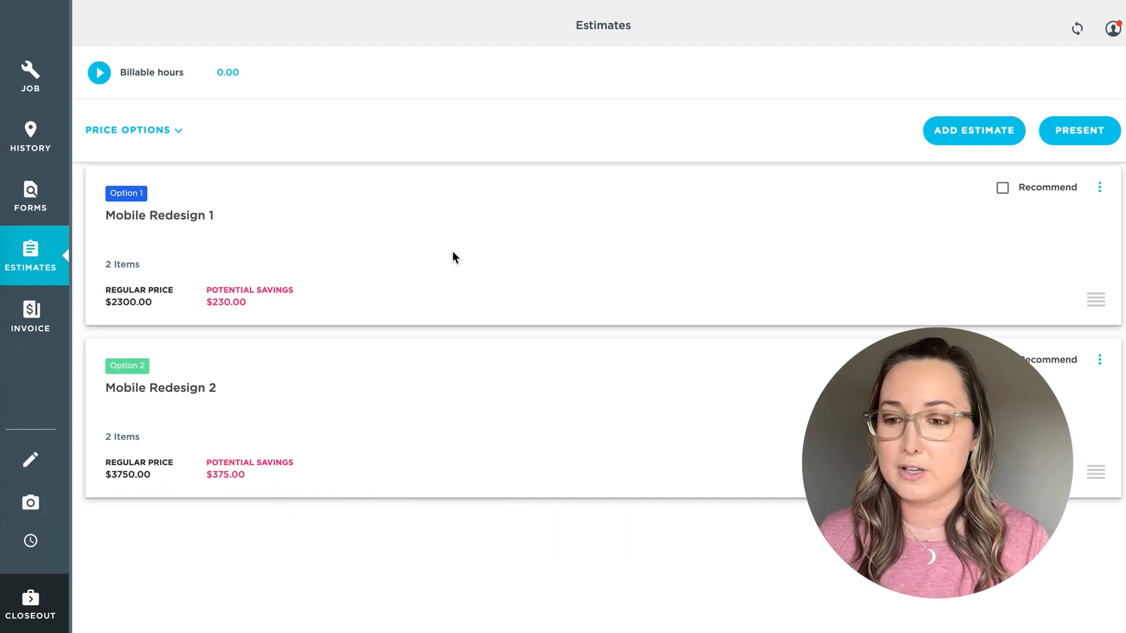
Add a Power Company Rebate of 100 to the Mobile Redesign 1 option.
left_click(160, 216)
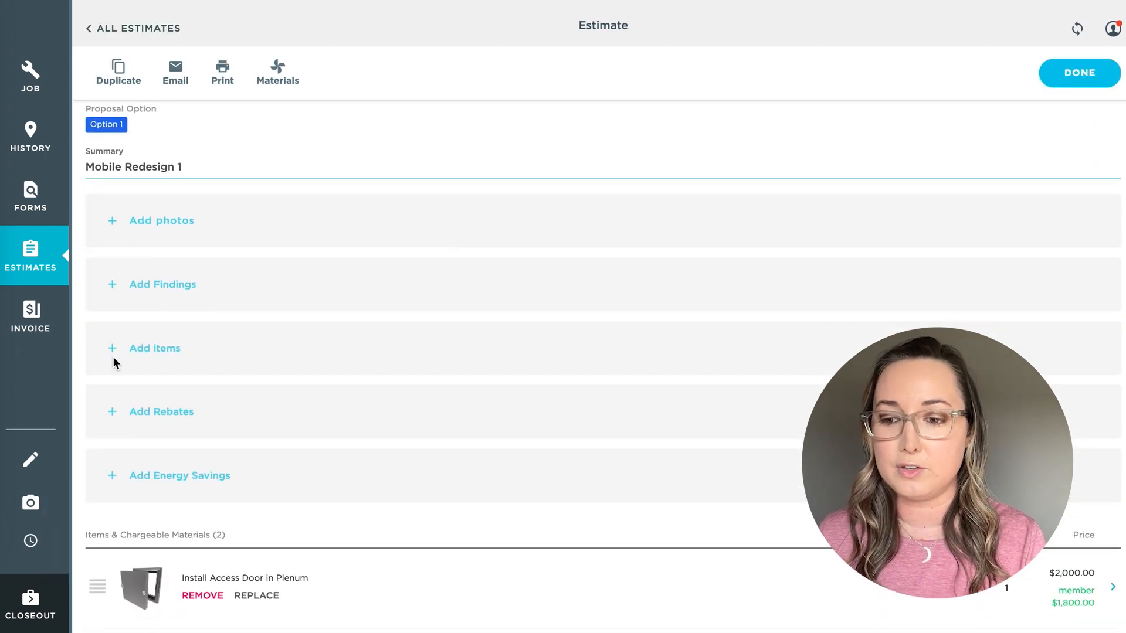
mouse_move(209, 430)
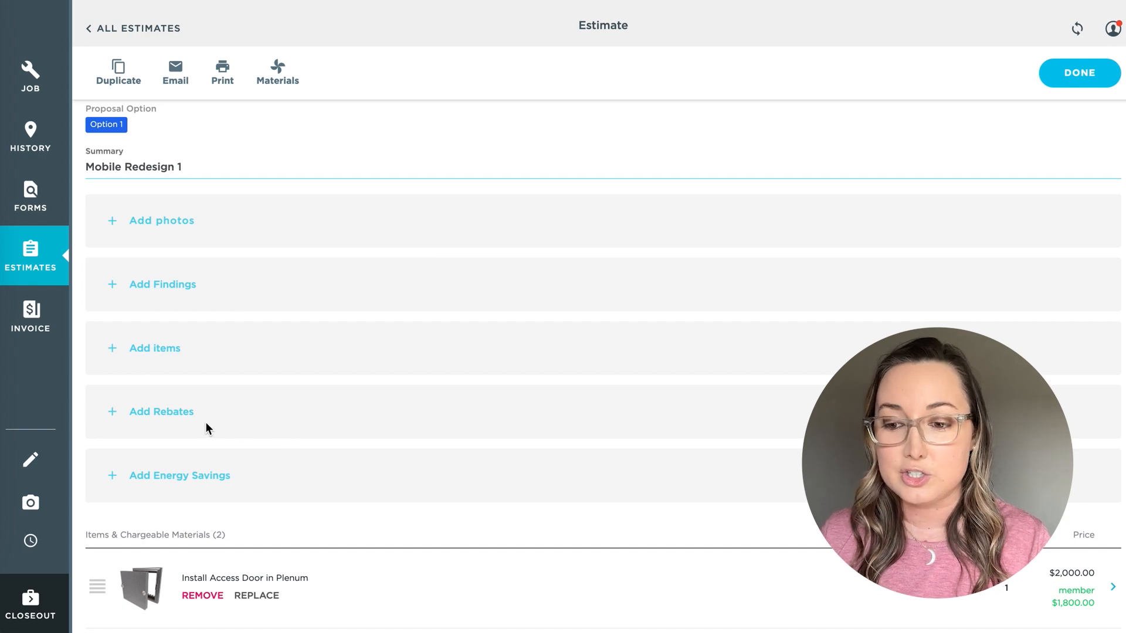
left_click(161, 411)
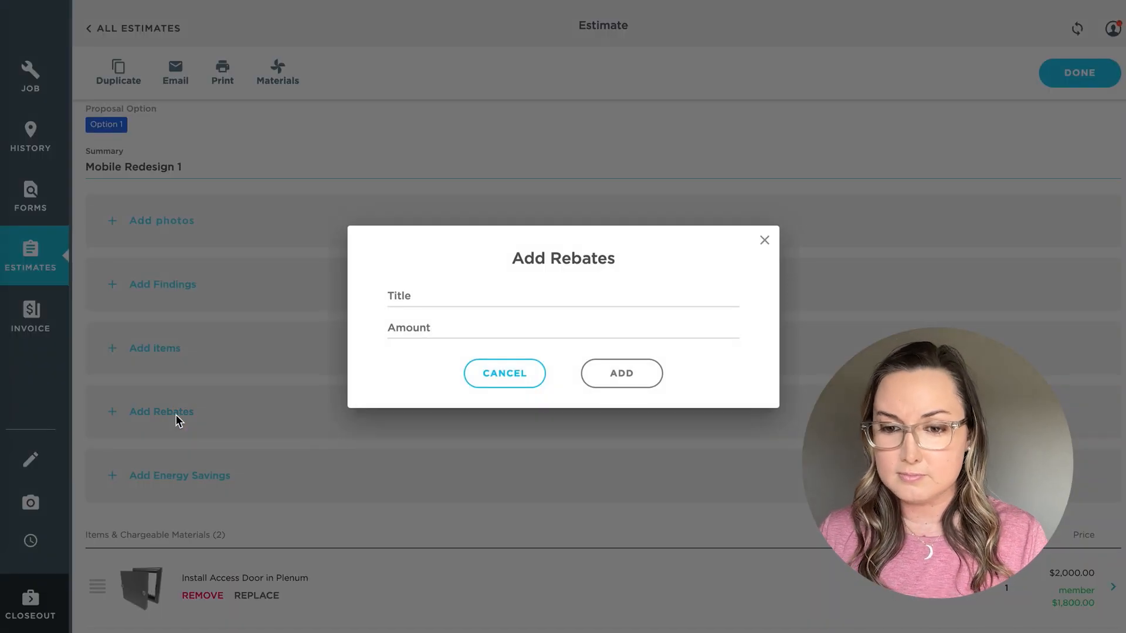
mouse_move(410, 286)
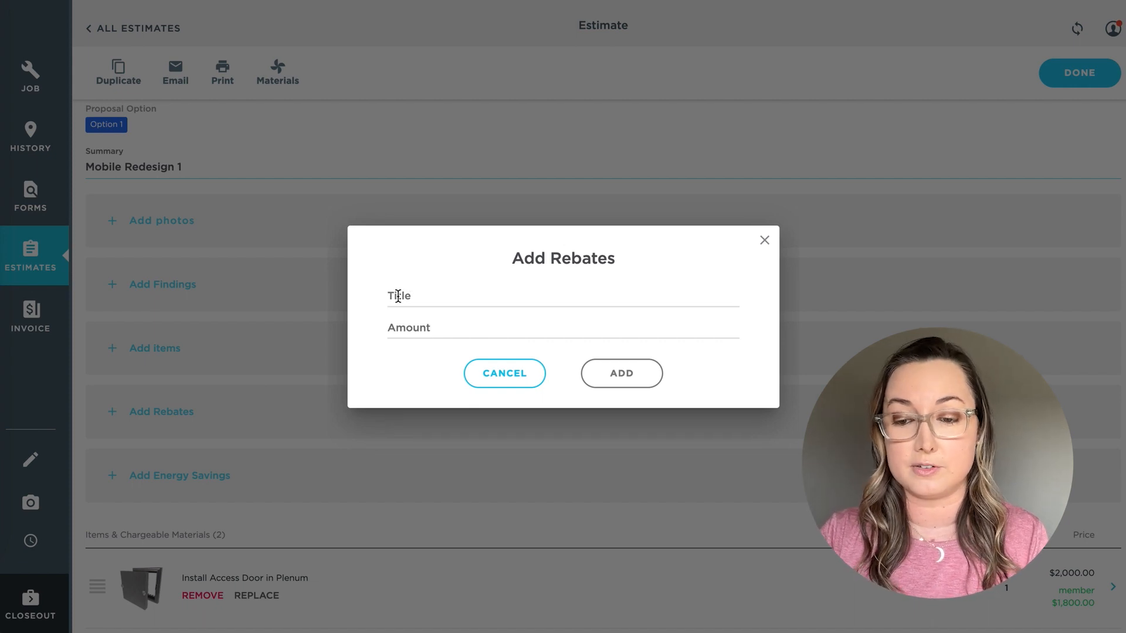
left_click(417, 295)
type("100")
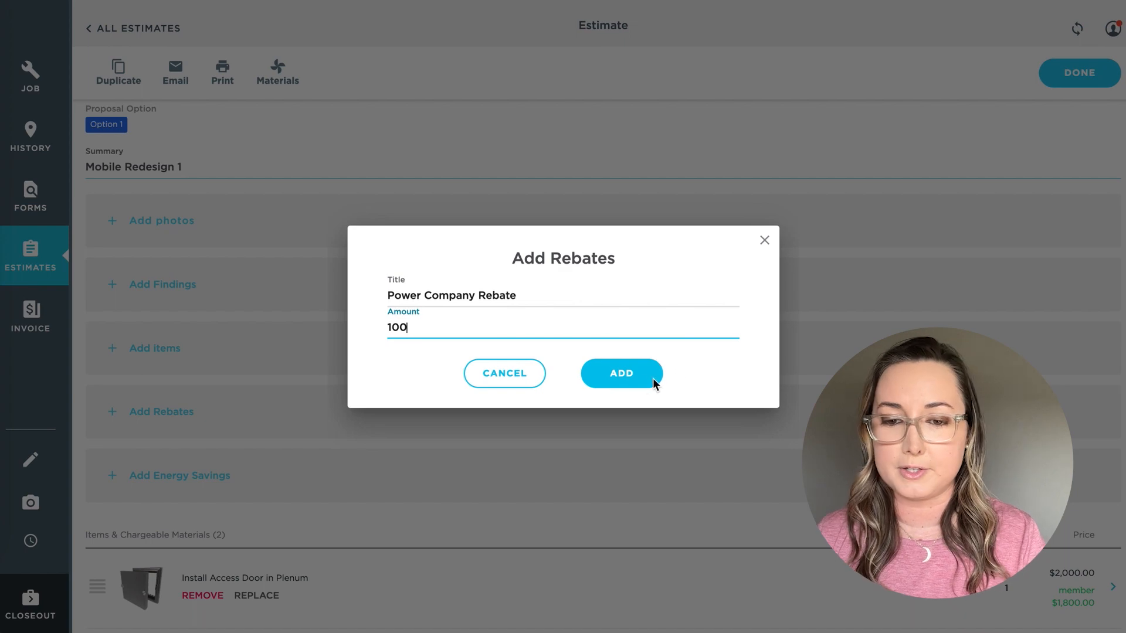
left_click(620, 373)
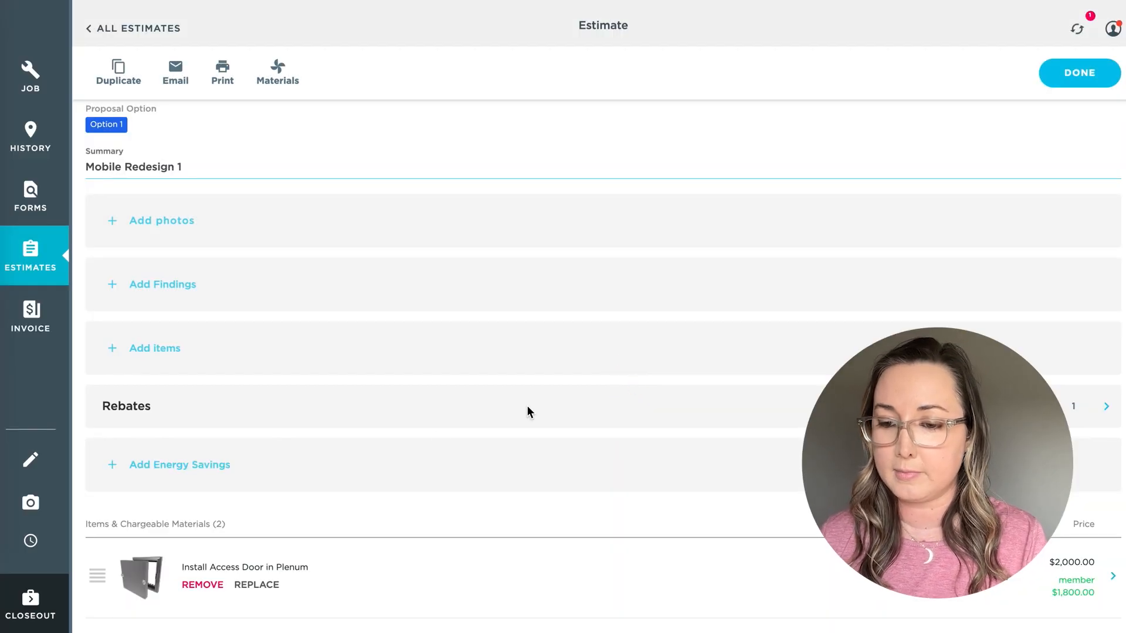
Calculate SEER savings for California, 30,000 BTU, 9 to 20 SEER over 1 year and save the $455 result to the estimate.
left_click(178, 464)
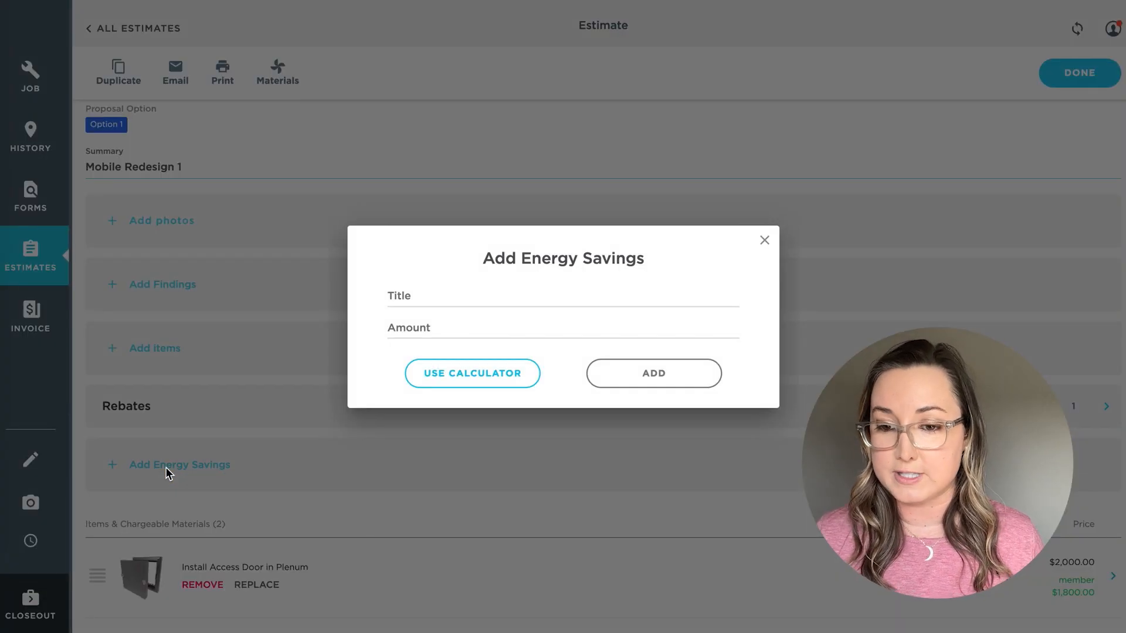
mouse_move(392, 268)
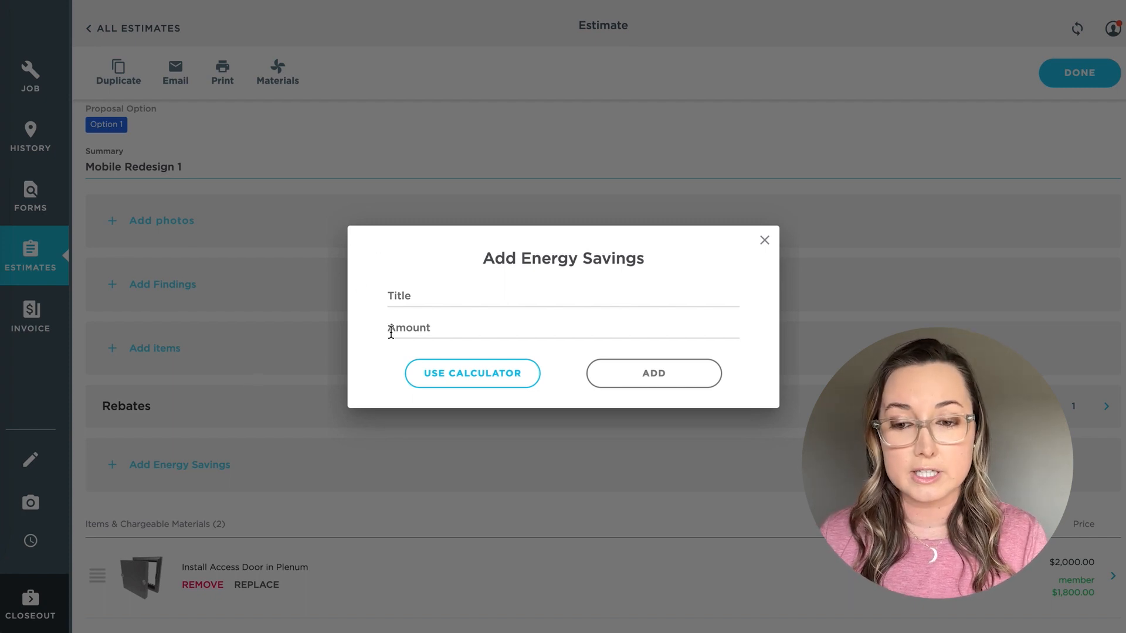
left_click(472, 373)
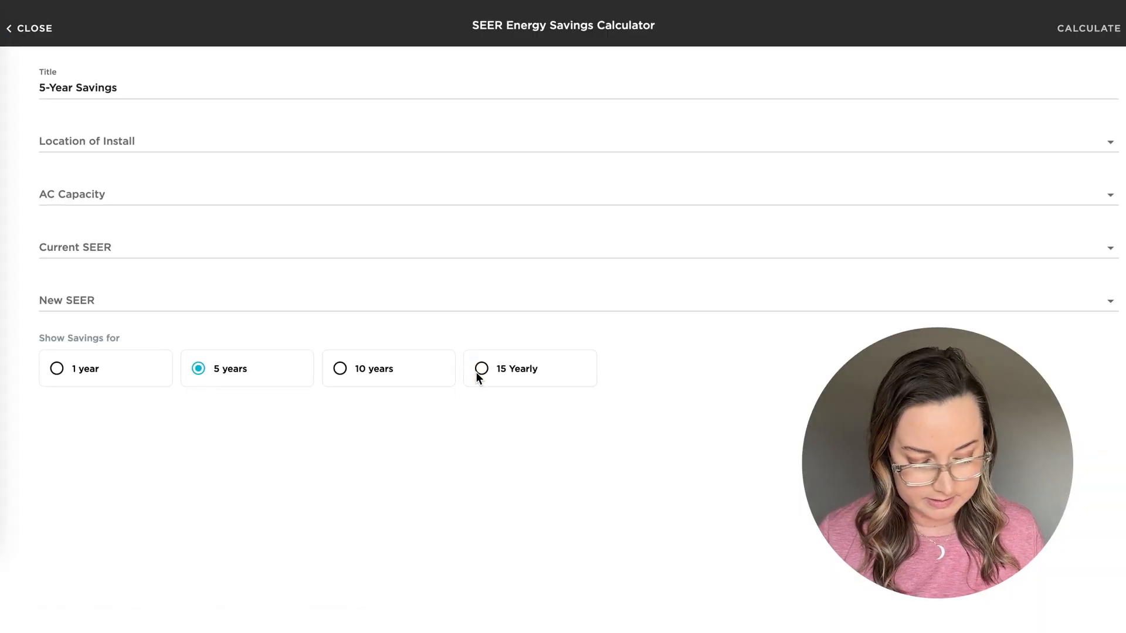
mouse_move(220, 297)
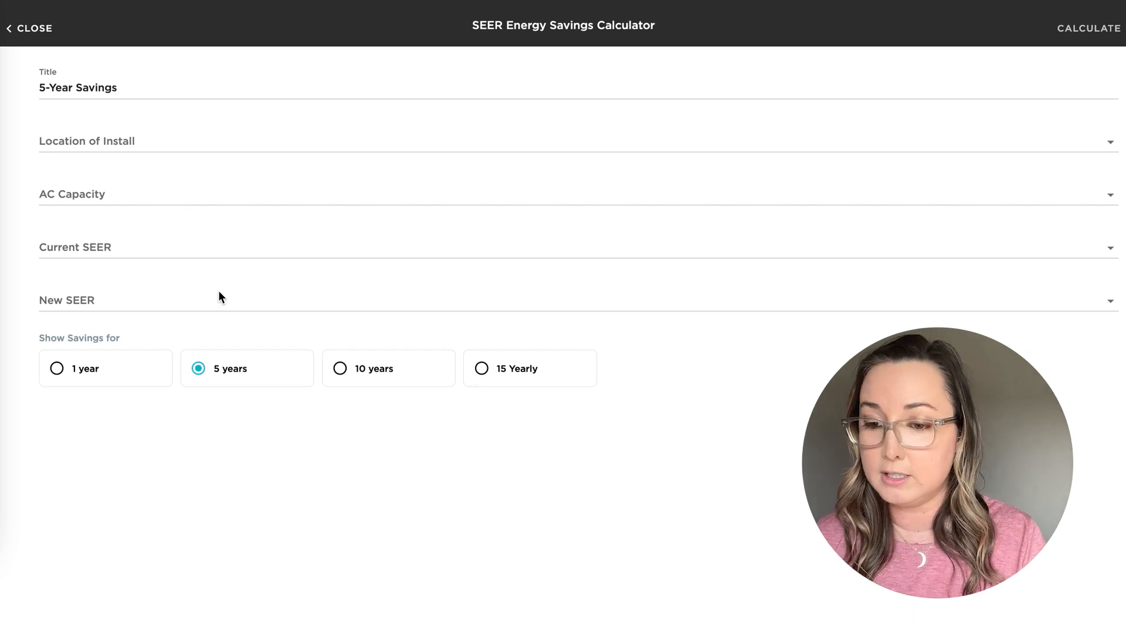
left_click(57, 368)
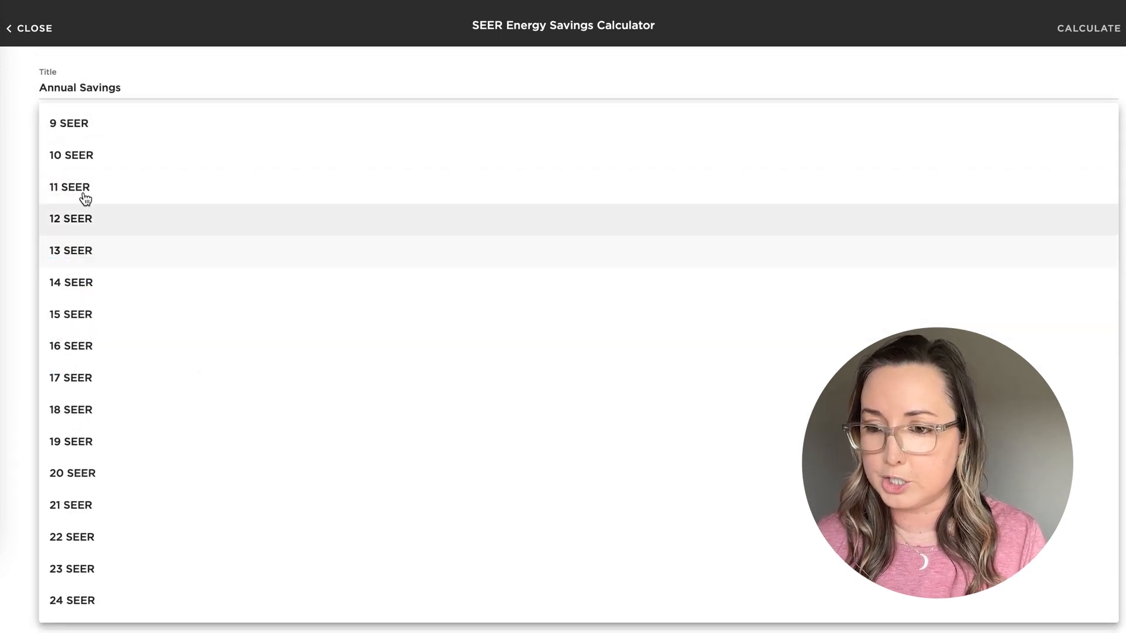
scroll("down", 3)
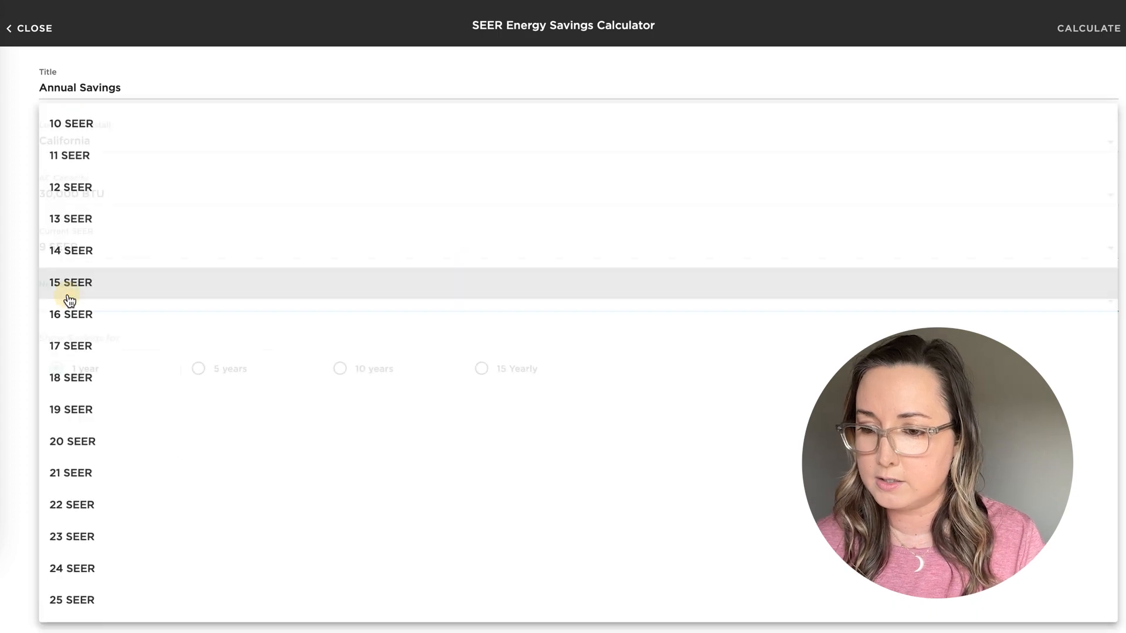
left_click(72, 441)
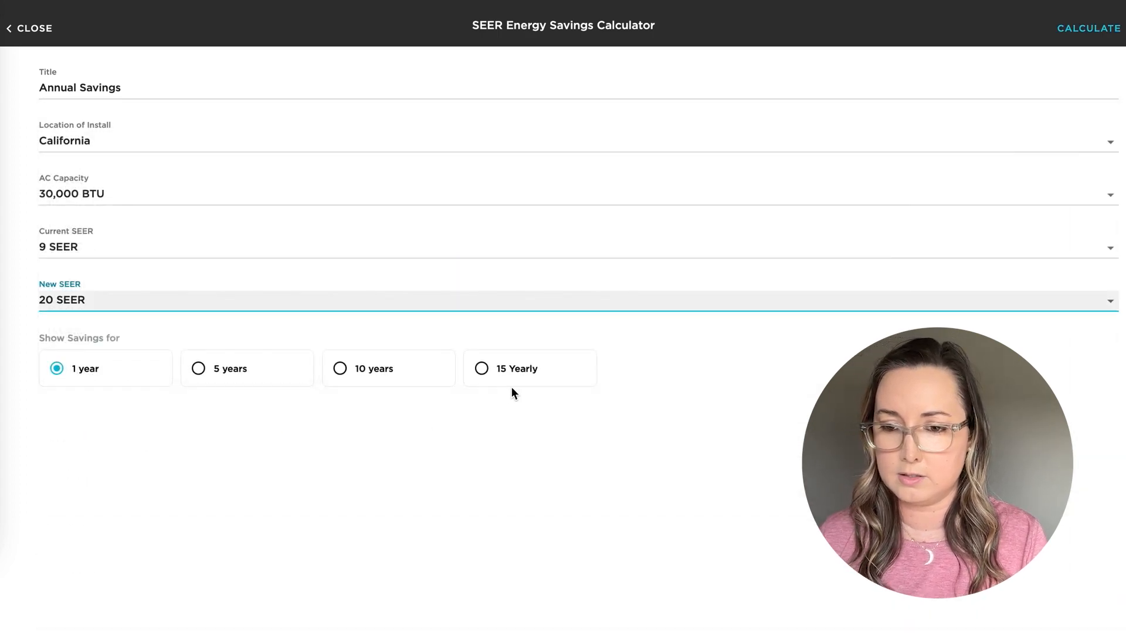
left_click(1088, 28)
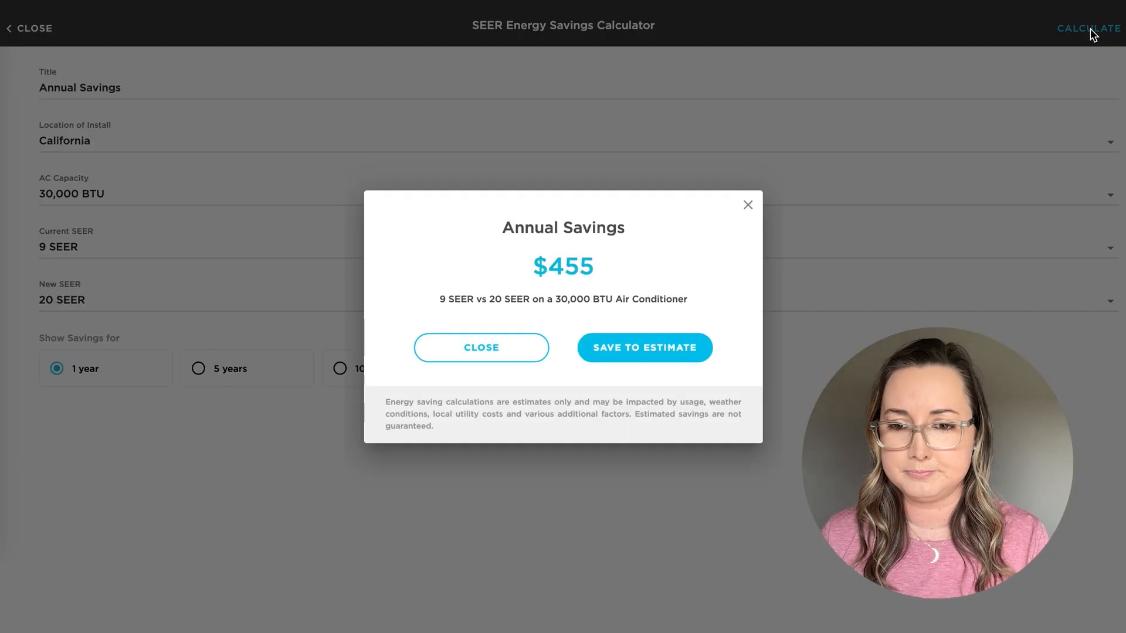
left_click(644, 348)
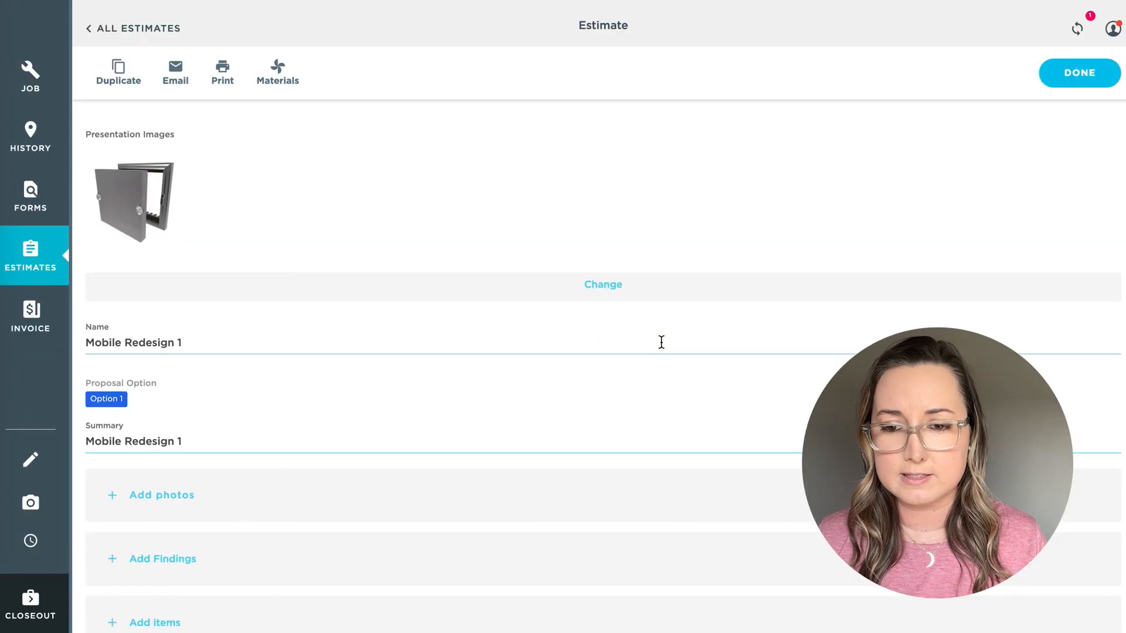
mouse_move(1079, 73)
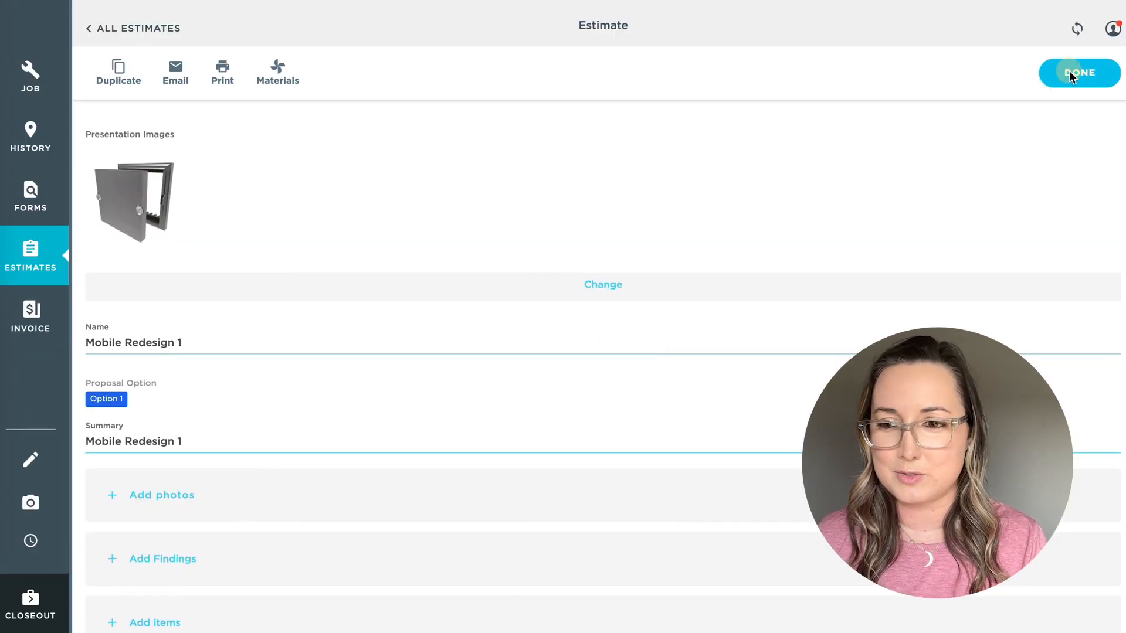
Finish editing and present both options, Option 1 showing 455.00 energy savings and 100.00 rebates.
left_click(1079, 72)
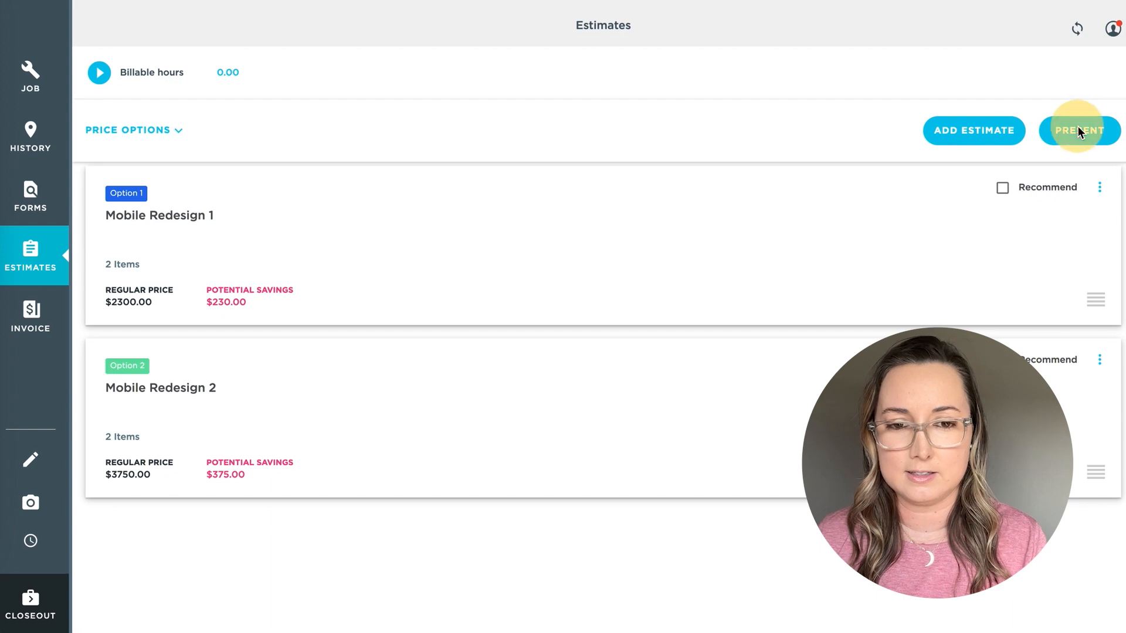
left_click(1079, 130)
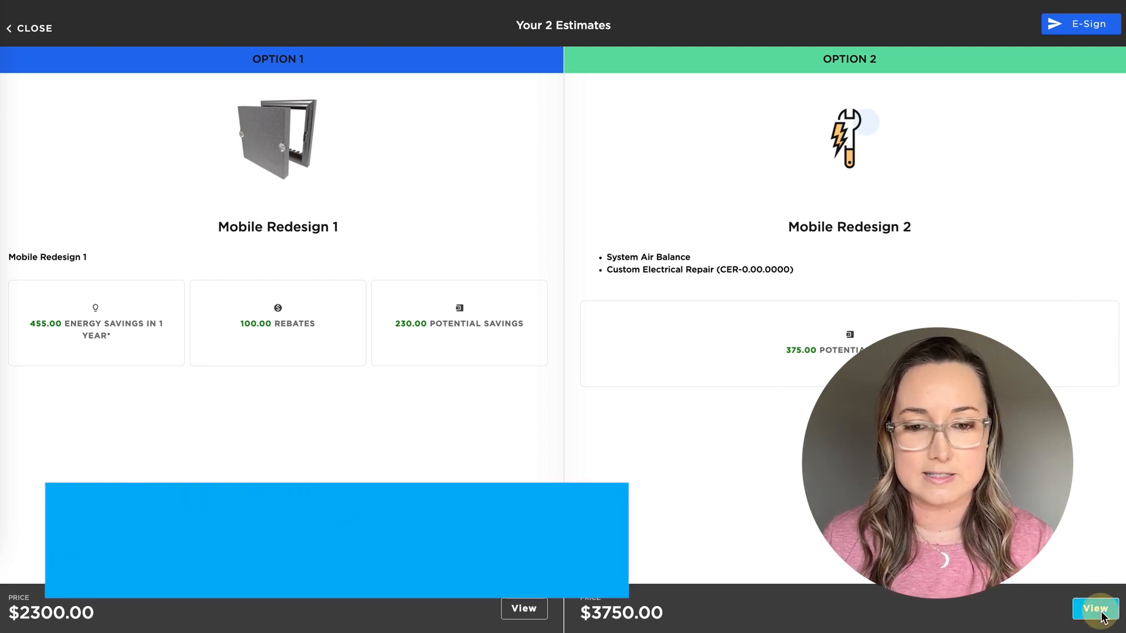
Sign and accept Option 2 for this job, adding its two items to the invoice at $3,750.00.
left_click(1094, 608)
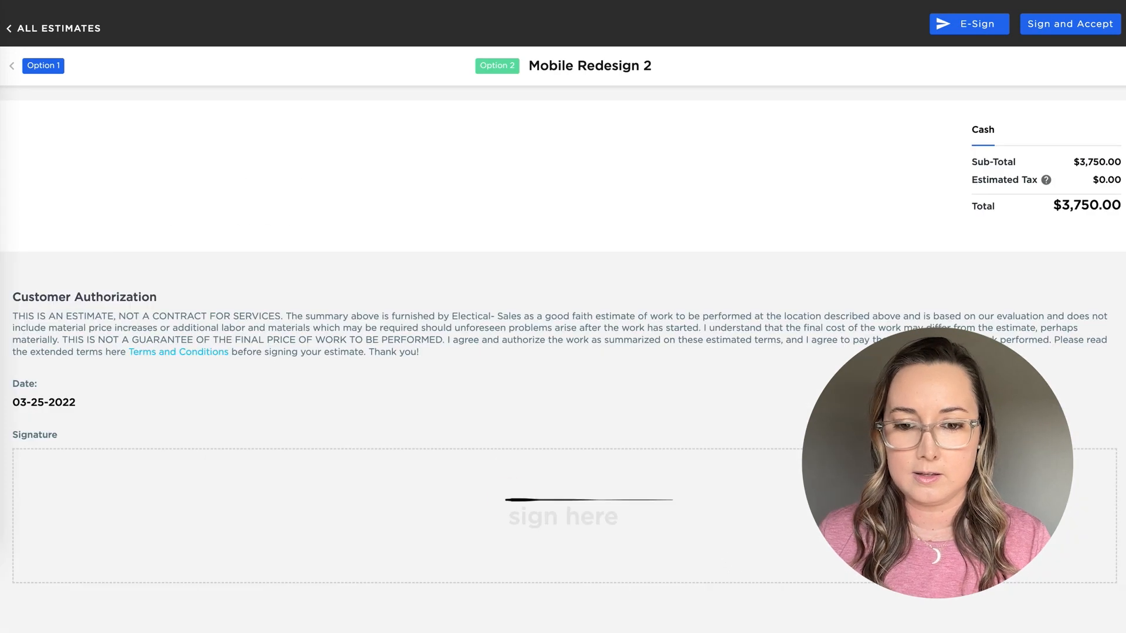
left_click(1069, 23)
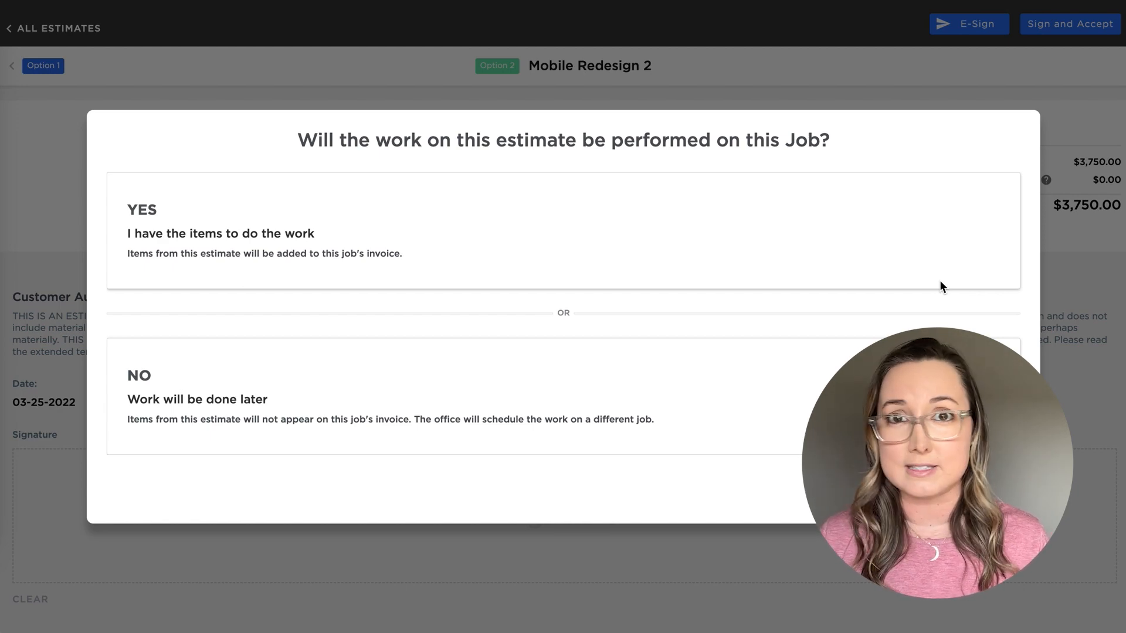
left_click(503, 230)
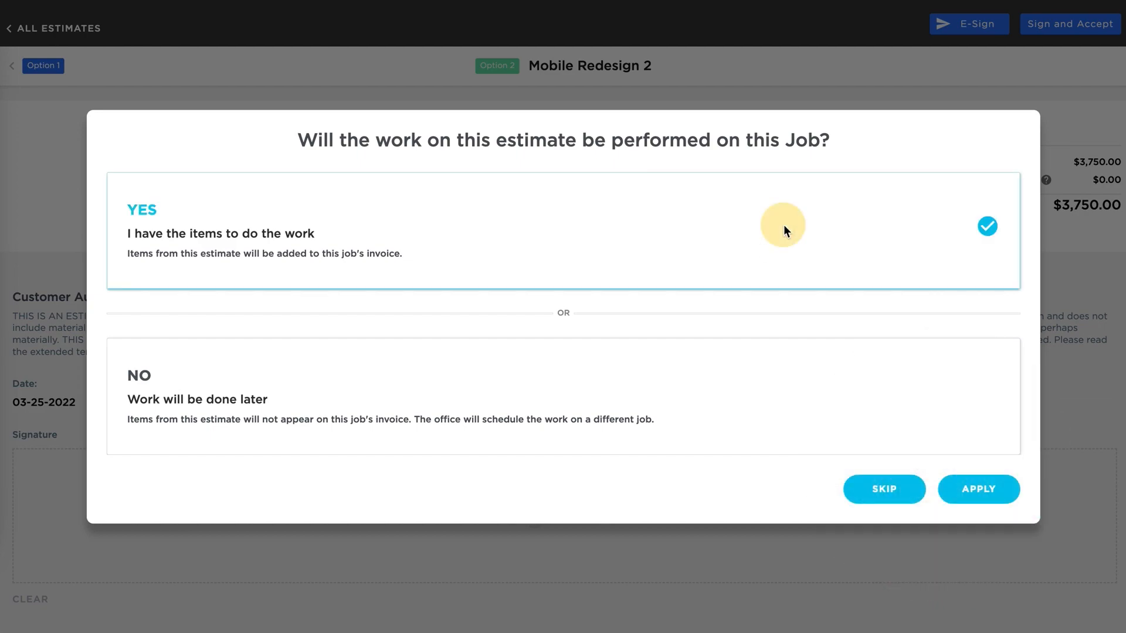
left_click(978, 489)
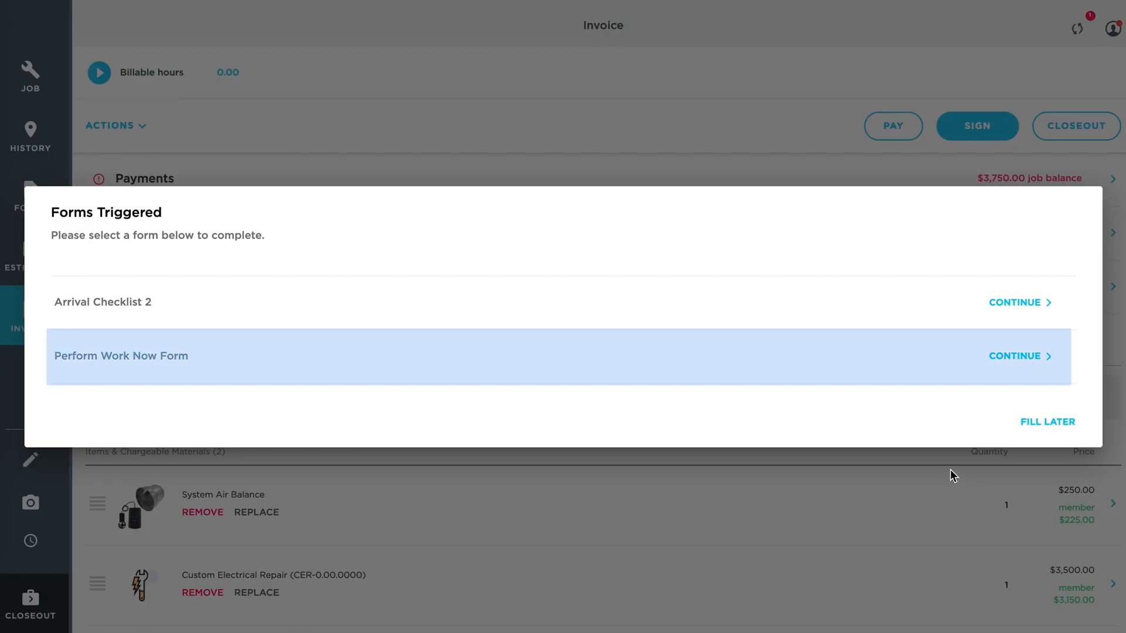
Postpone the triggered forms and switch Mobile Redesign 2 to Perform Work Later.
left_click(1047, 421)
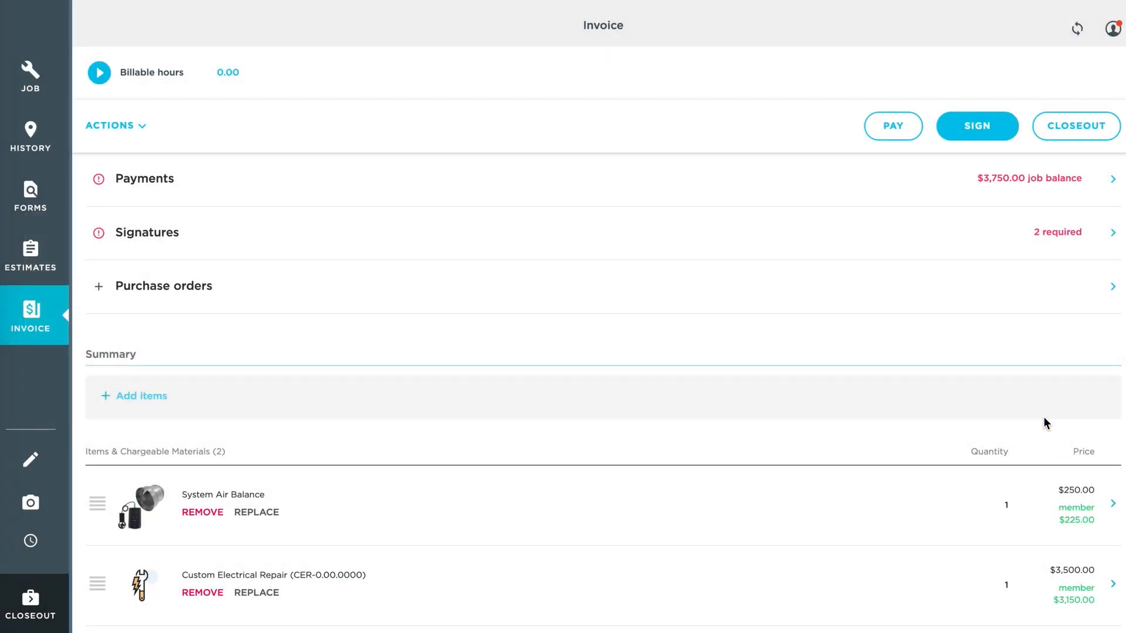
mouse_move(115, 125)
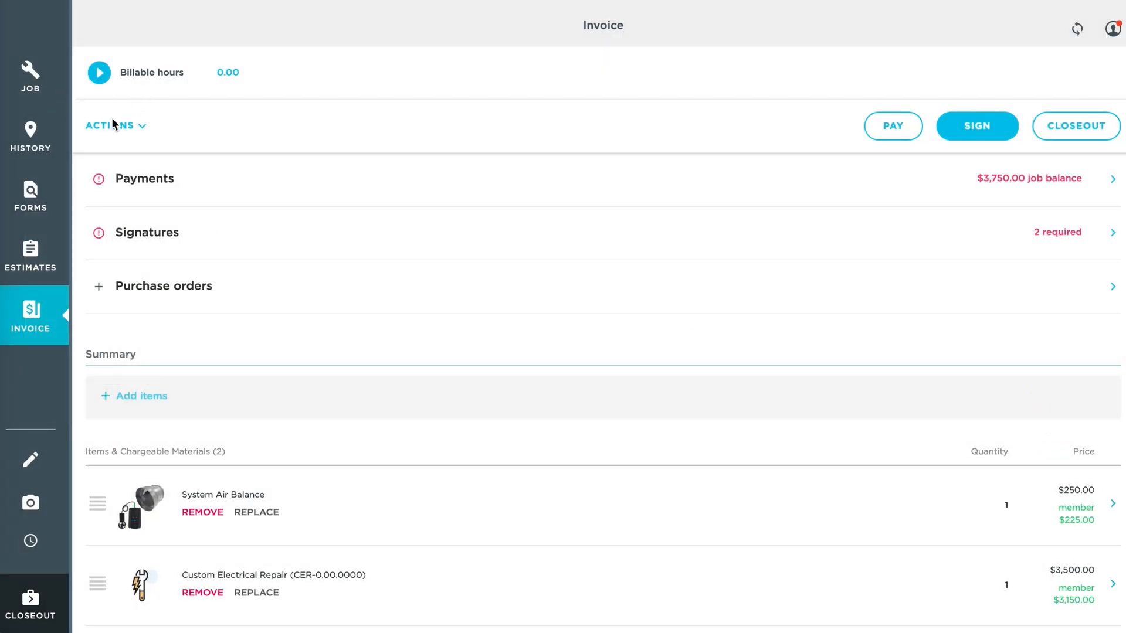
left_click(31, 257)
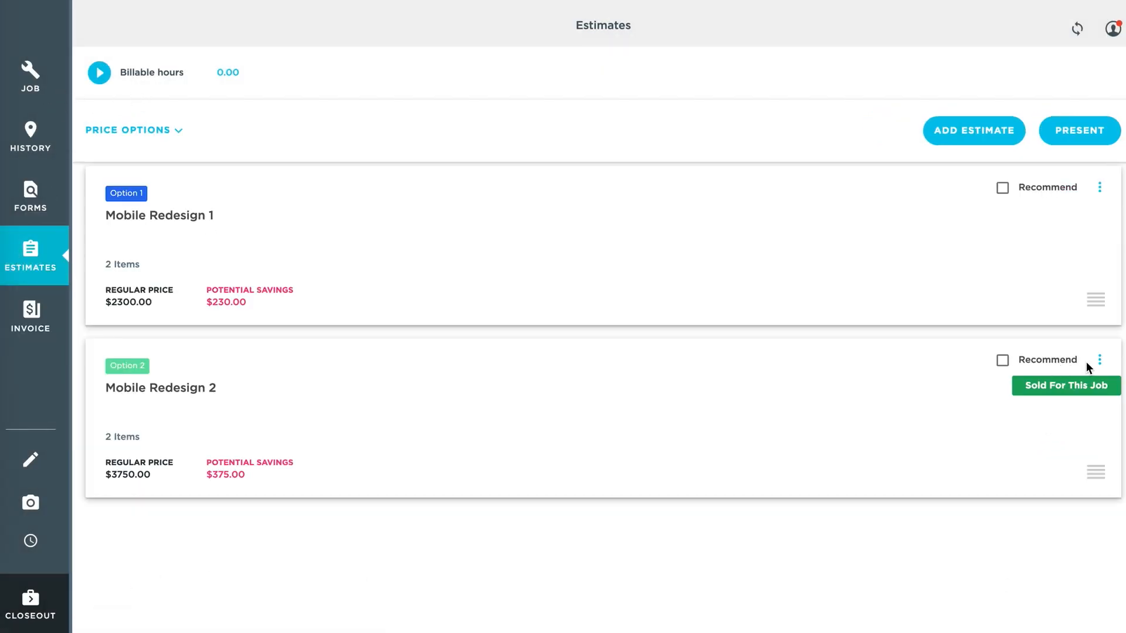
left_click(1099, 360)
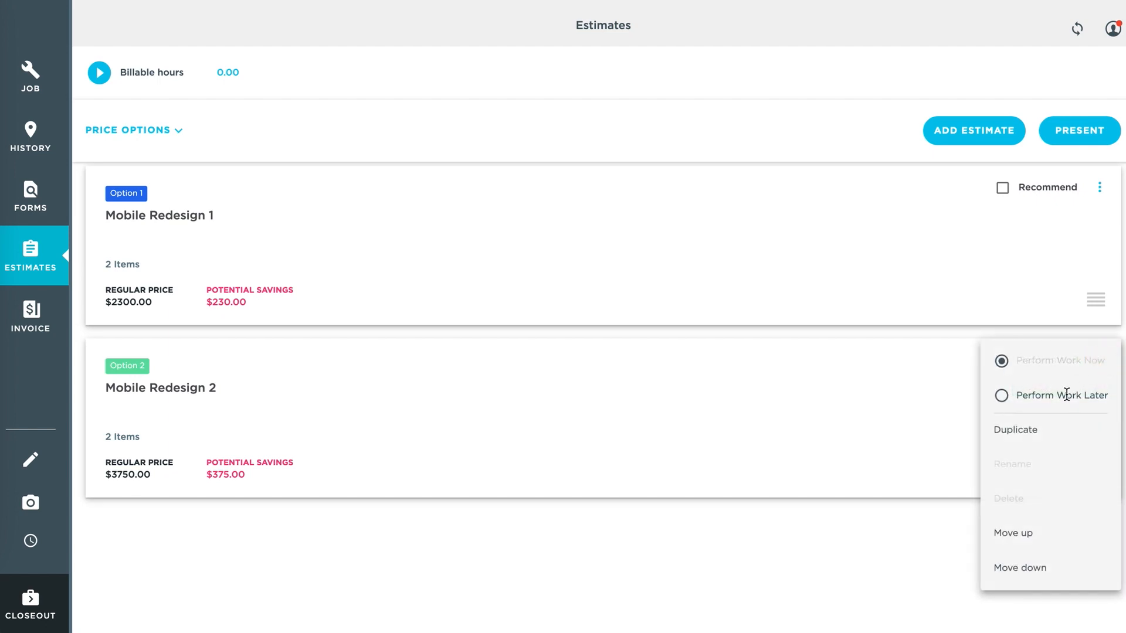
left_click(1064, 395)
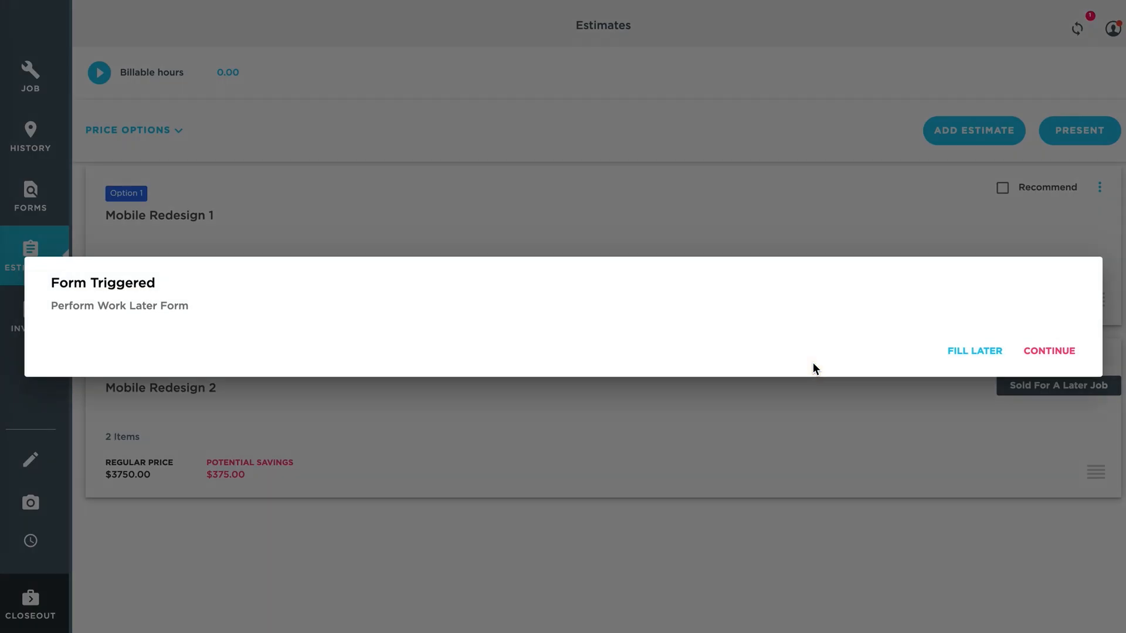